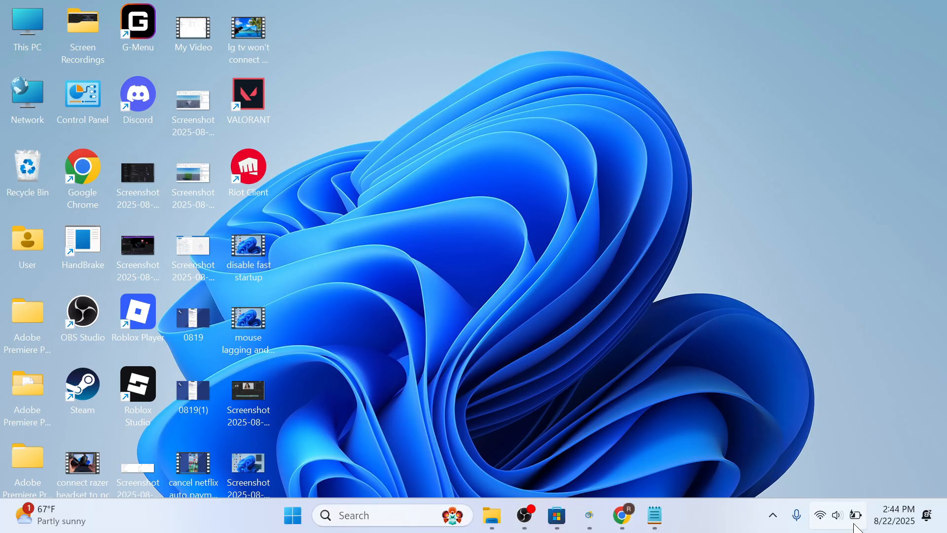
mouse_move(820, 515)
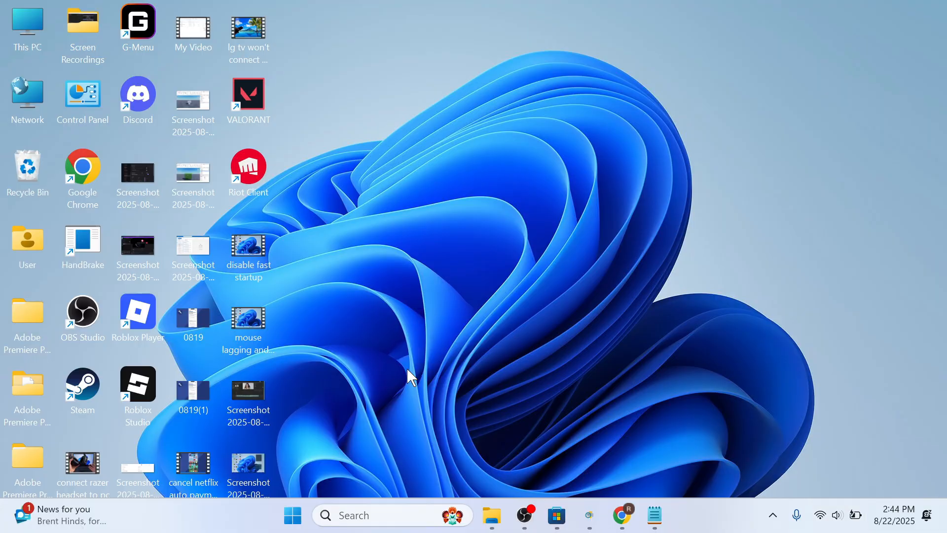
- Search Start for 'services' and launch the Services console
left_click(294, 515)
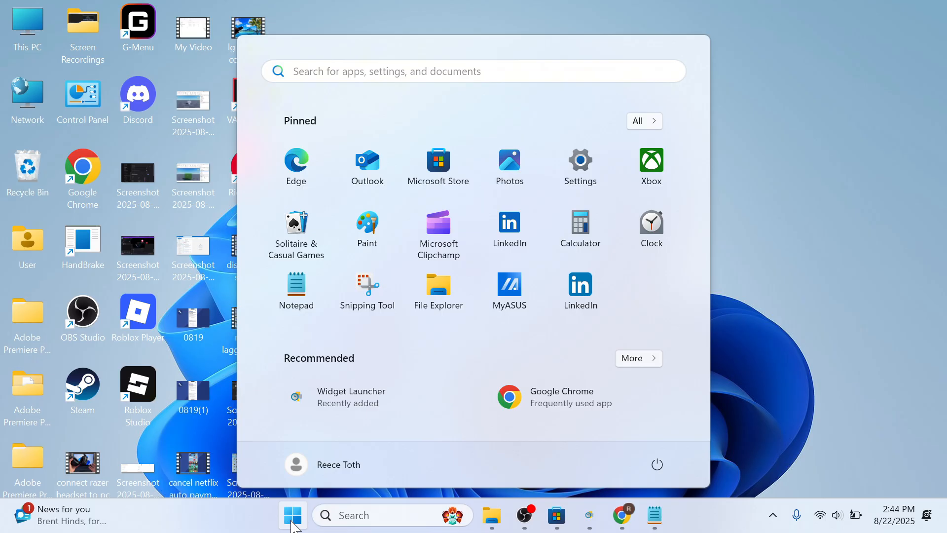
type("services")
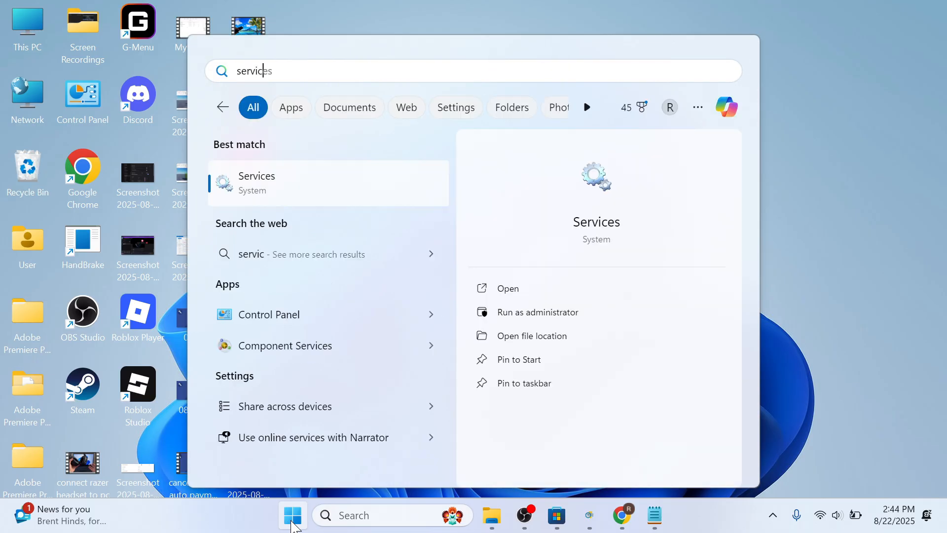
mouse_move(288, 188)
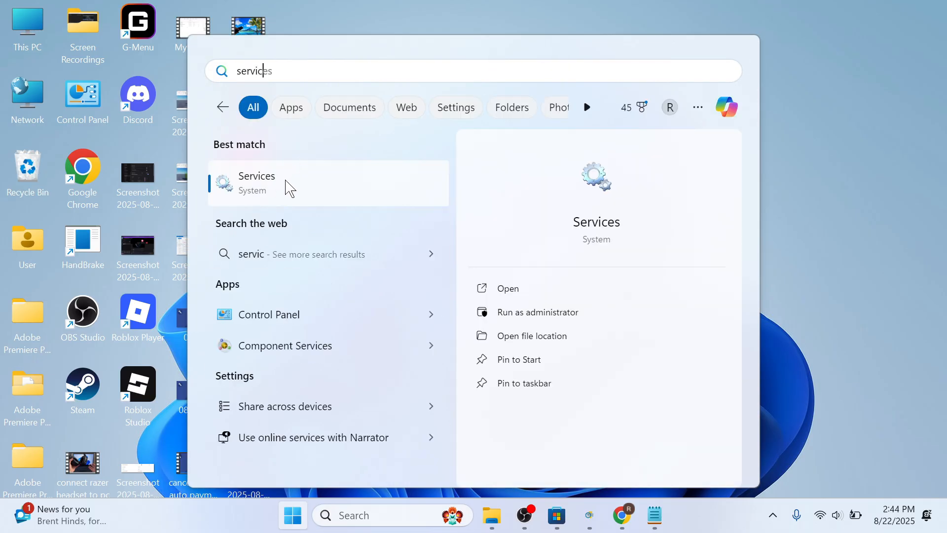
left_click(255, 183)
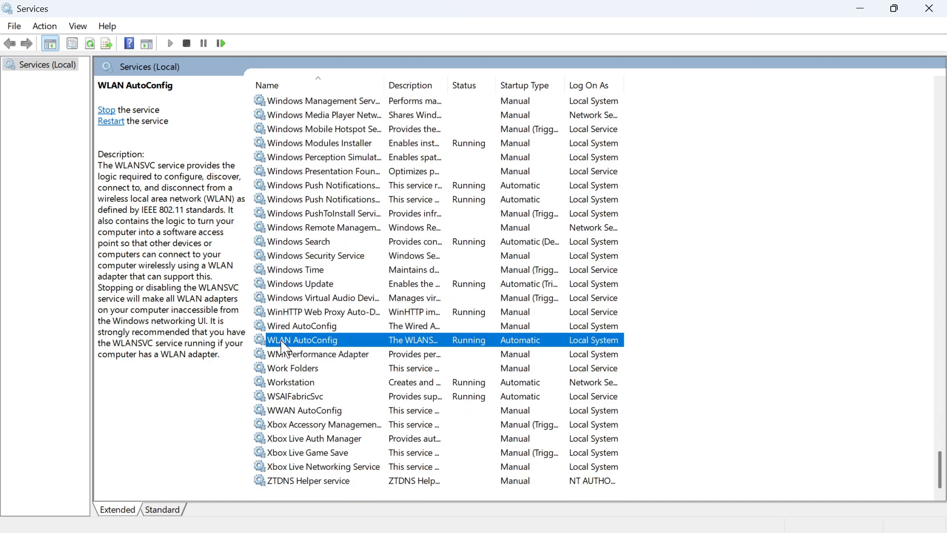
mouse_move(326, 350)
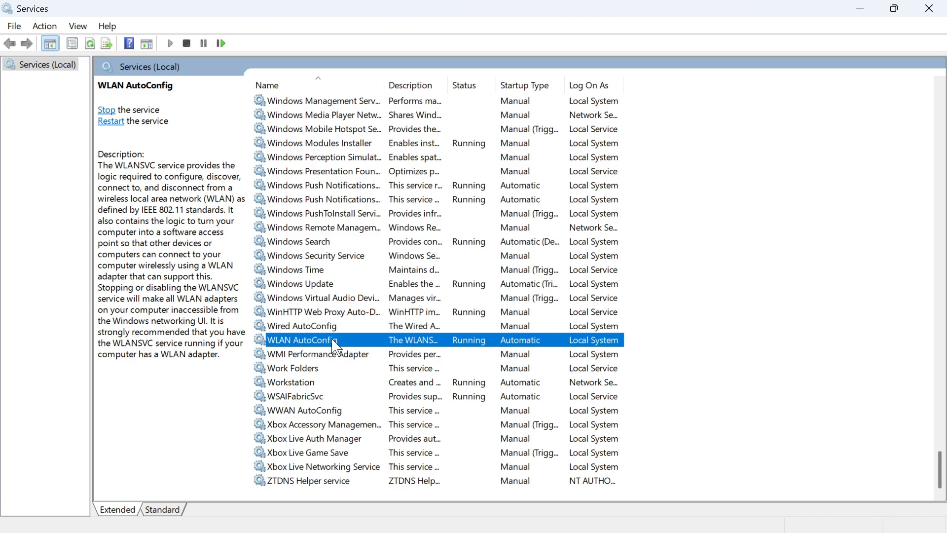
- Set WLAN AutoConfig's startup type to Automatic, then launch Device Manager
double_click(302, 340)
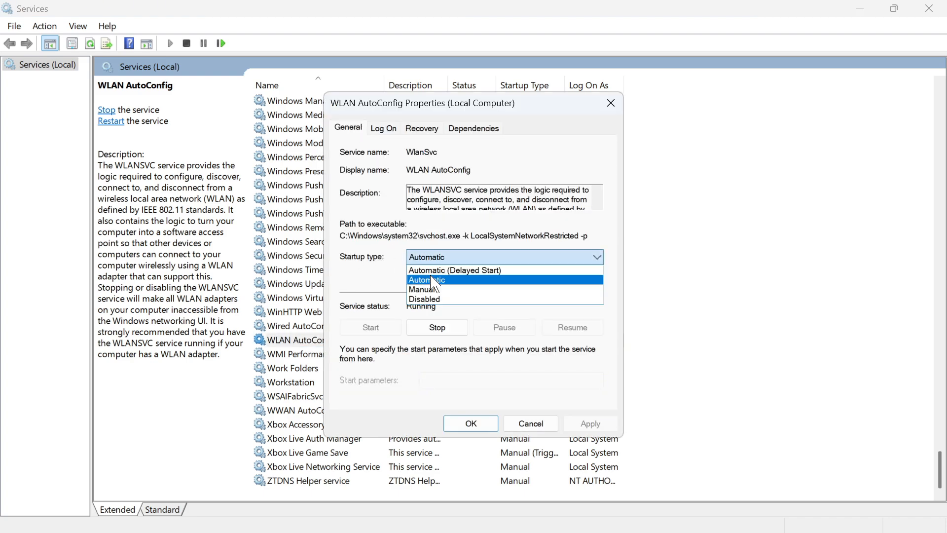
left_click(434, 280)
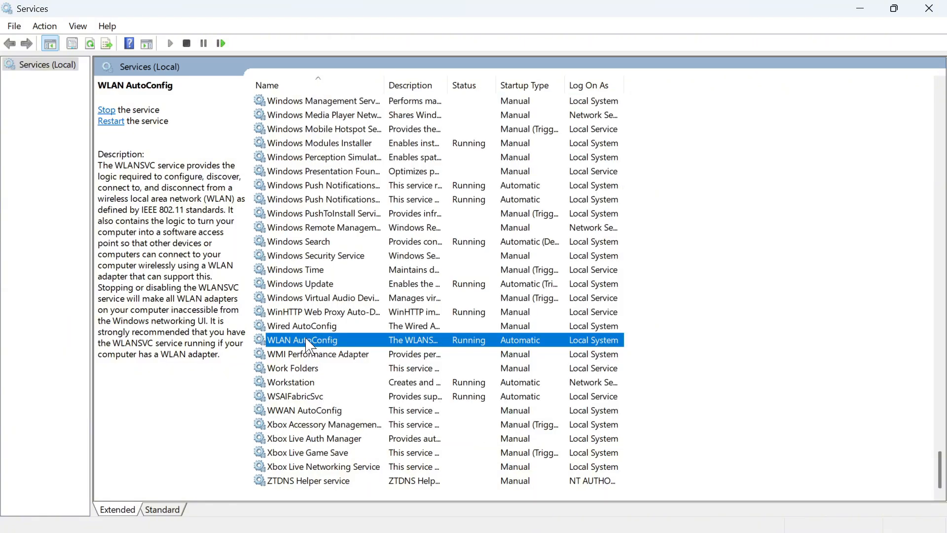
right_click(302, 339)
type("device")
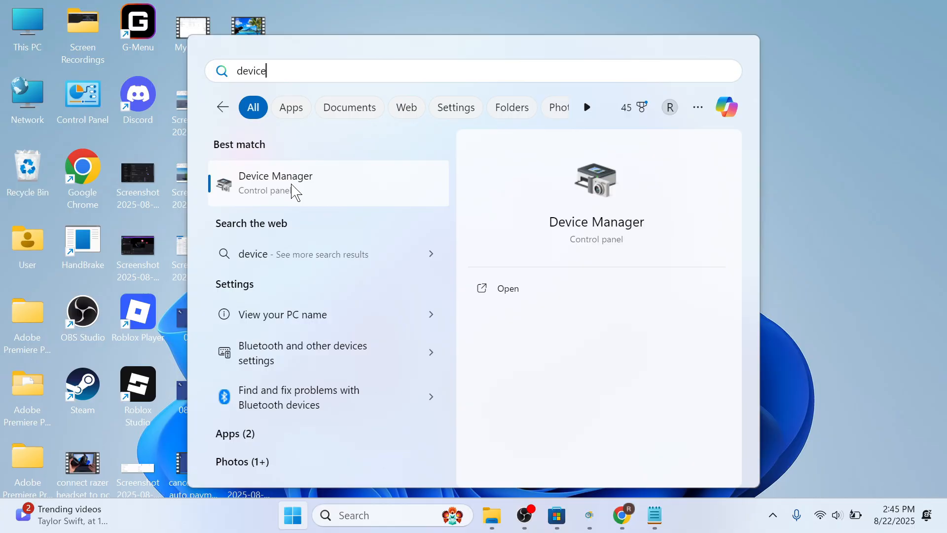
left_click(275, 182)
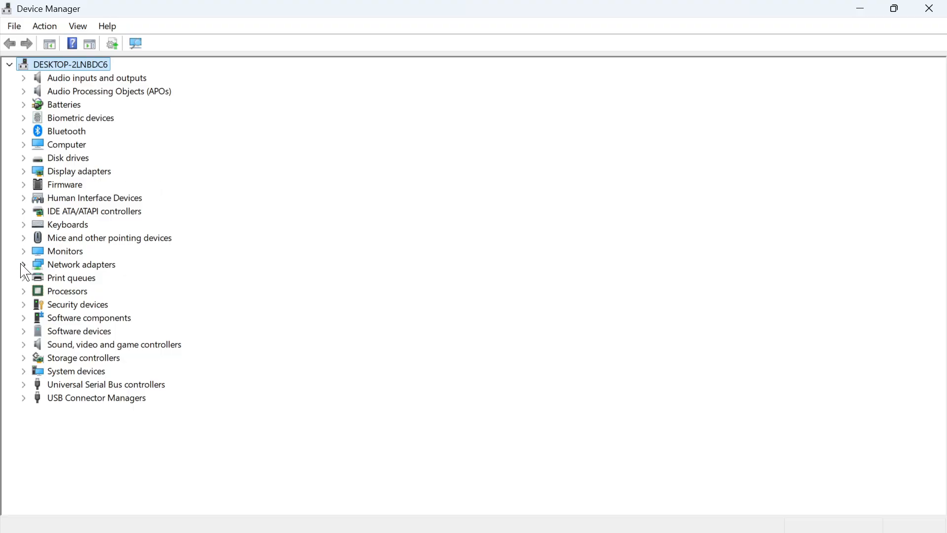
- Under Network adapters, disable the Intel Wi-Fi 6 AX200 adapter
left_click(23, 265)
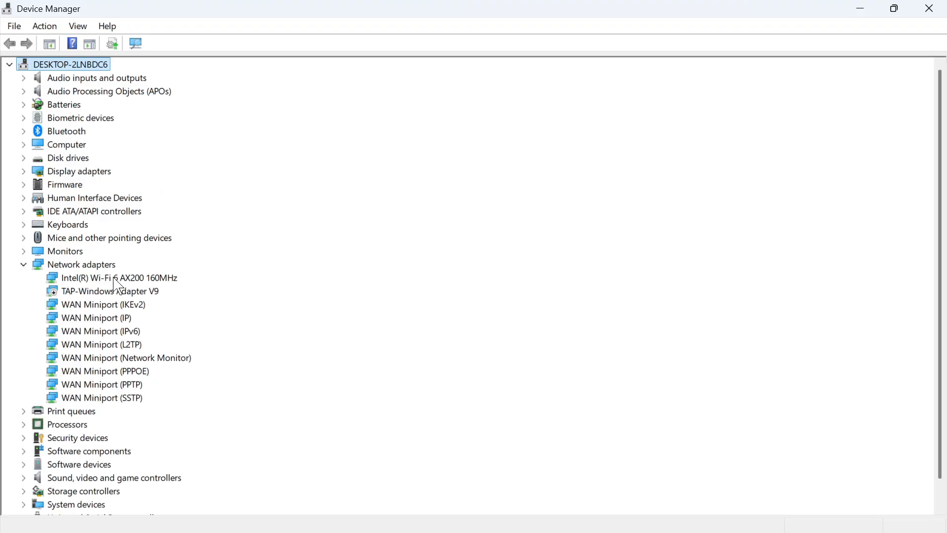
left_click(119, 278)
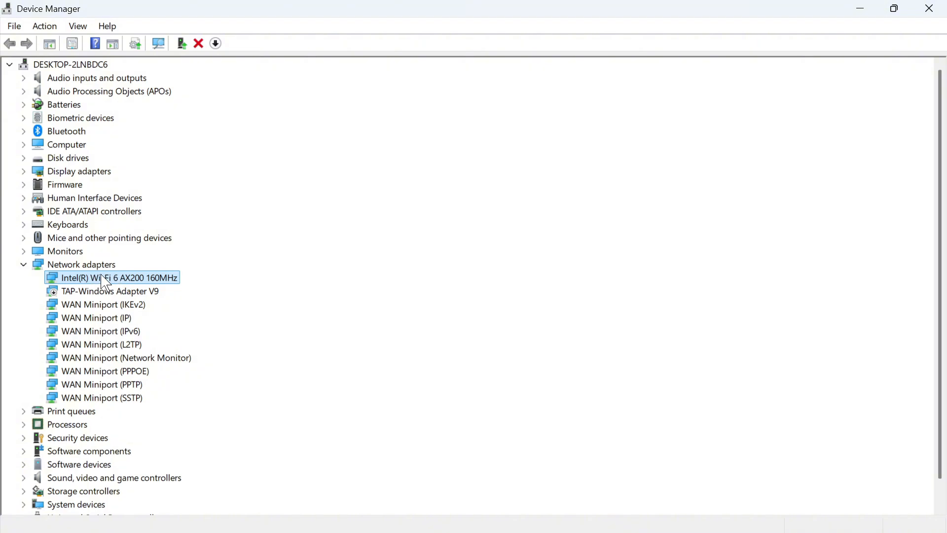
right_click(103, 277)
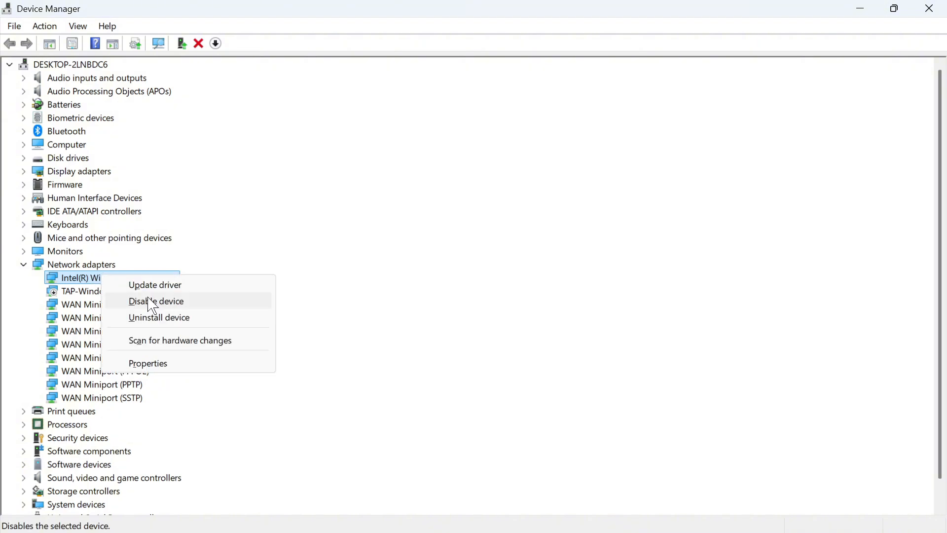
left_click(156, 300)
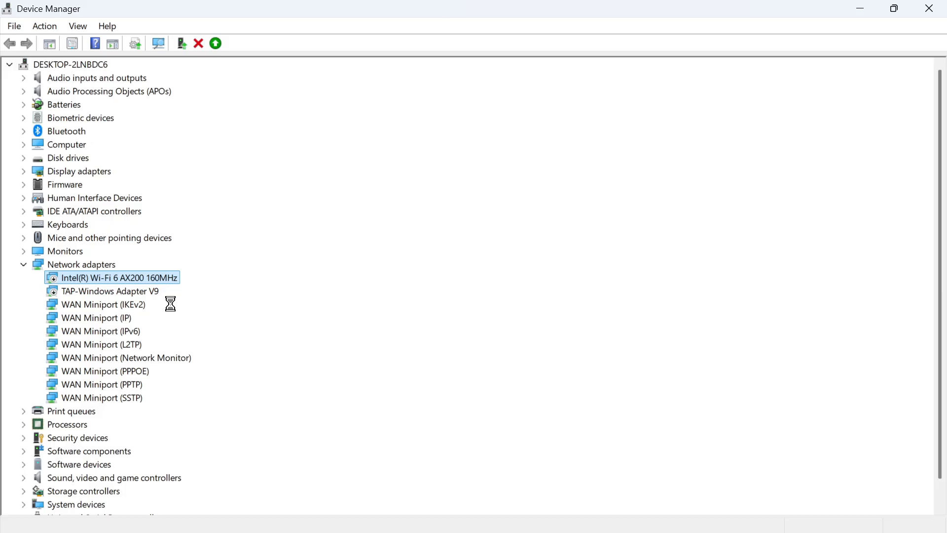
- Update the Wi-Fi adapter's driver, letting Windows search automatically
right_click(112, 277)
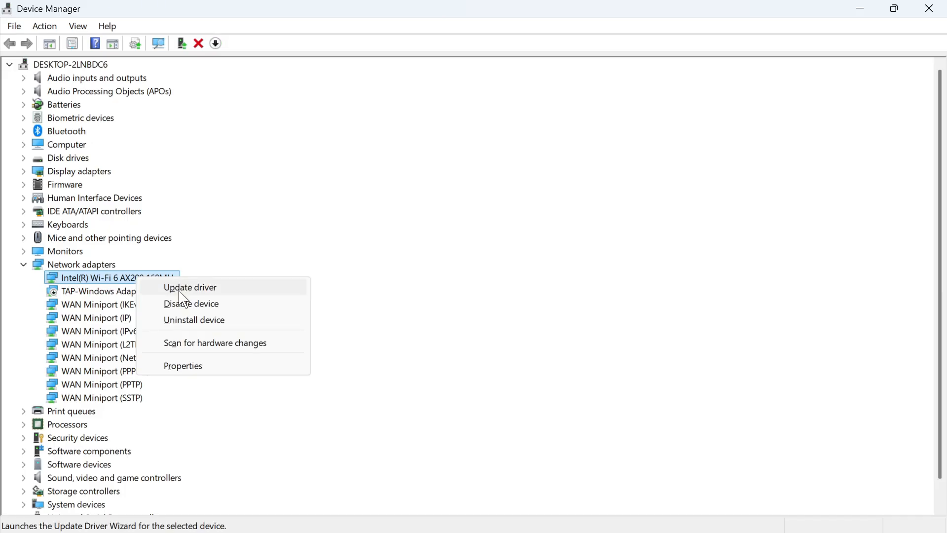
left_click(190, 287)
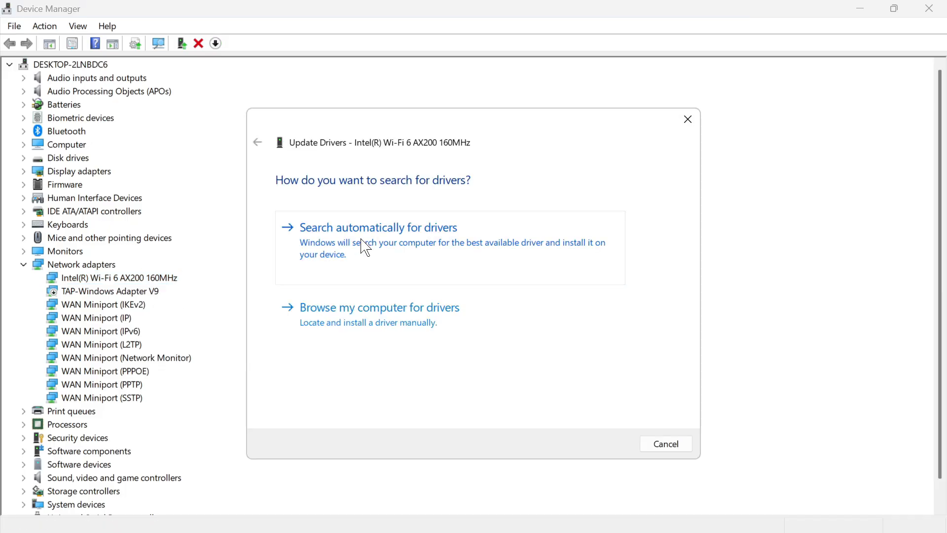
left_click(379, 227)
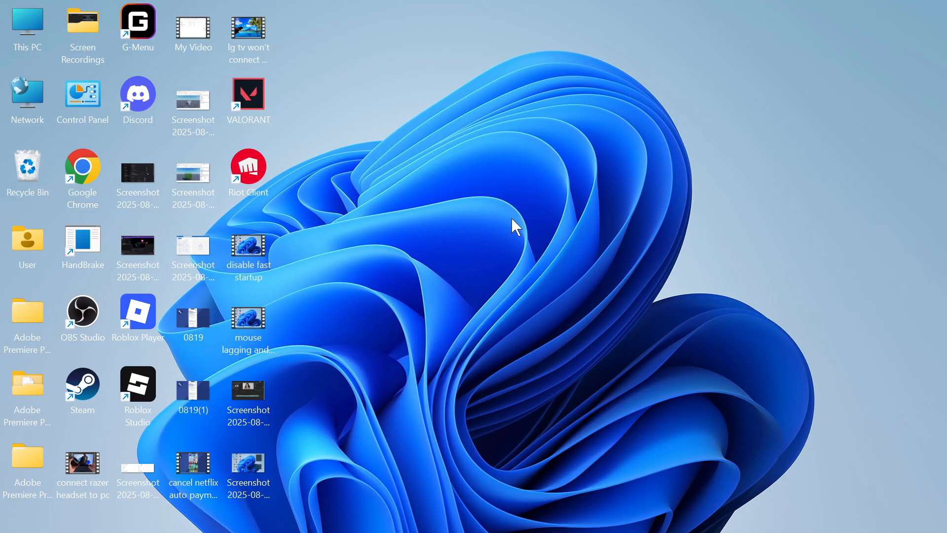
mouse_move(468, 320)
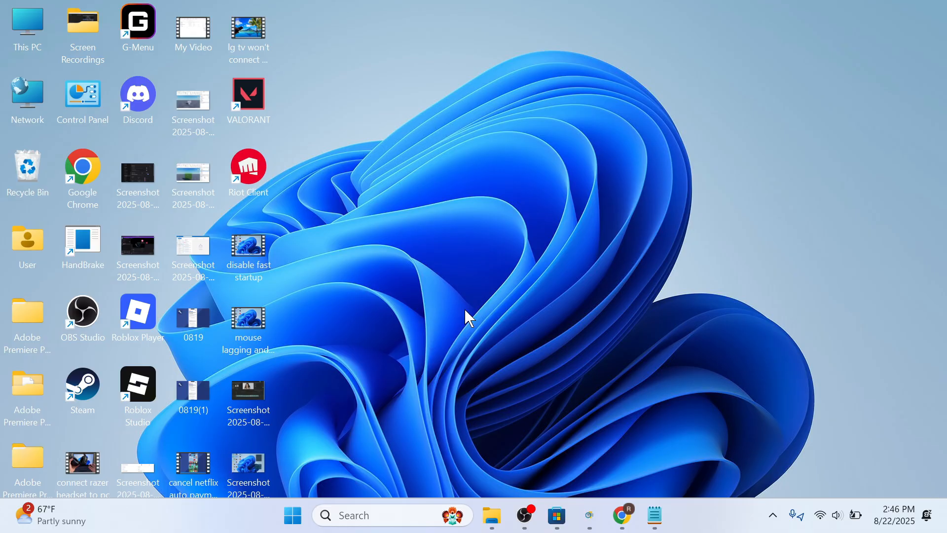
mouse_move(321, 509)
type("network")
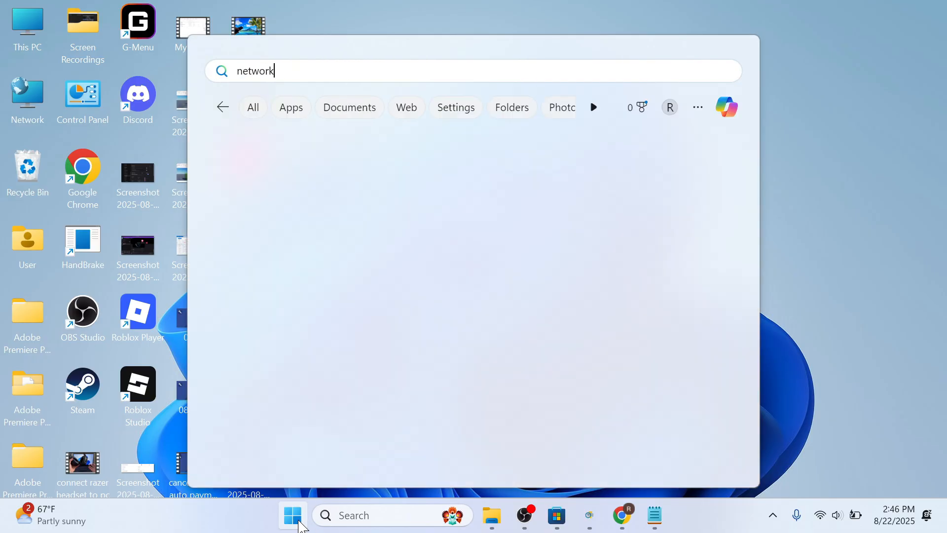
- Search Start for 'reset' and bring up the Network reset settings page
type("reset")
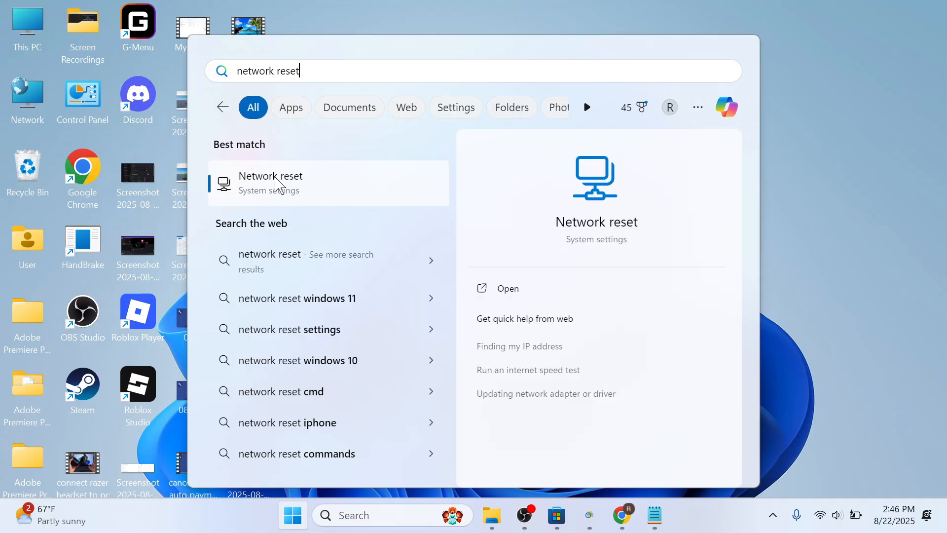
left_click(271, 183)
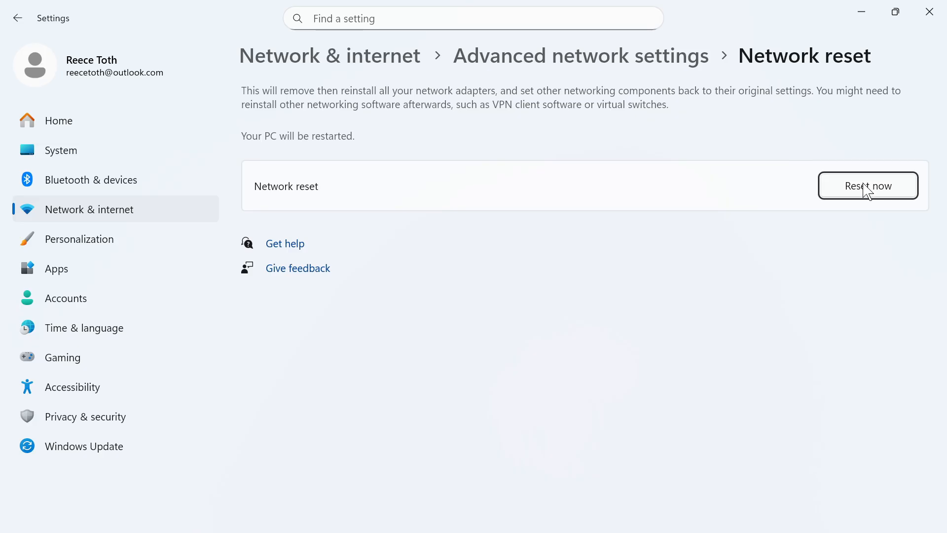
- Trigger the network reset, then search 'troublesho' and bring up Troubleshoot settings
left_click(868, 186)
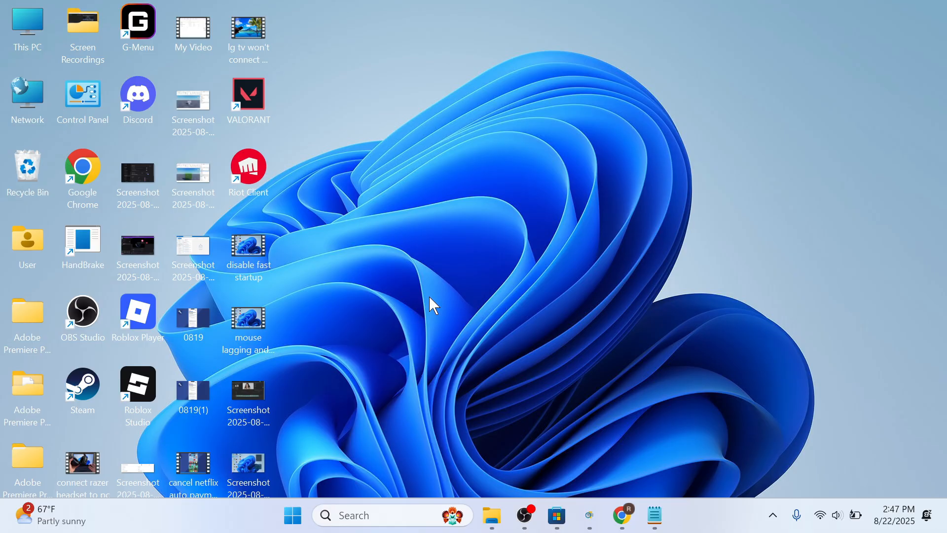
left_click(292, 515)
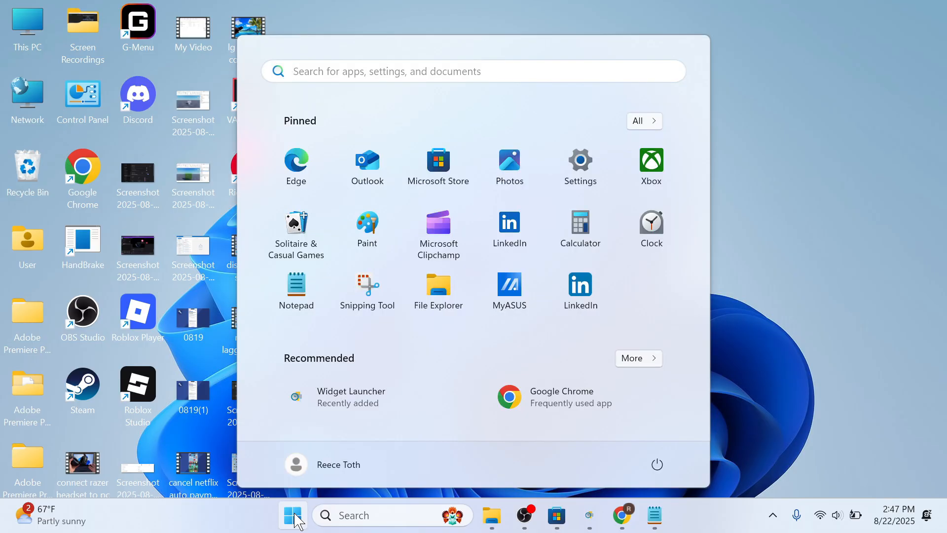
type("troublesho")
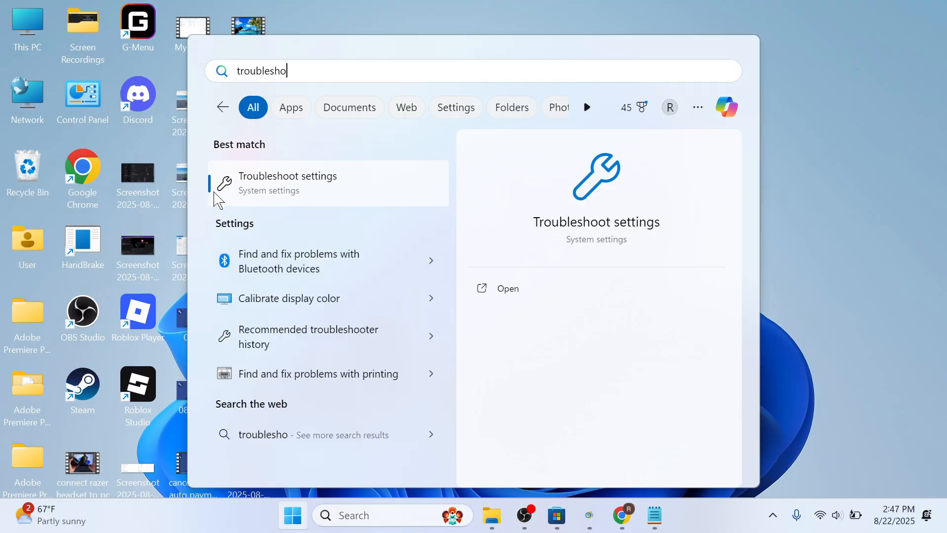
left_click(287, 184)
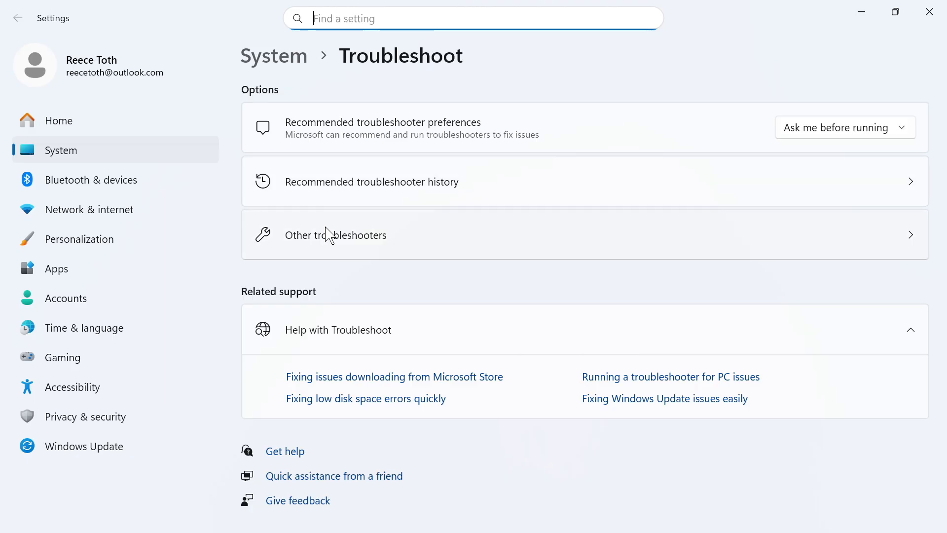
- Run the Network and Internet troubleshooter from Other troubleshooters and dismiss its results
left_click(335, 235)
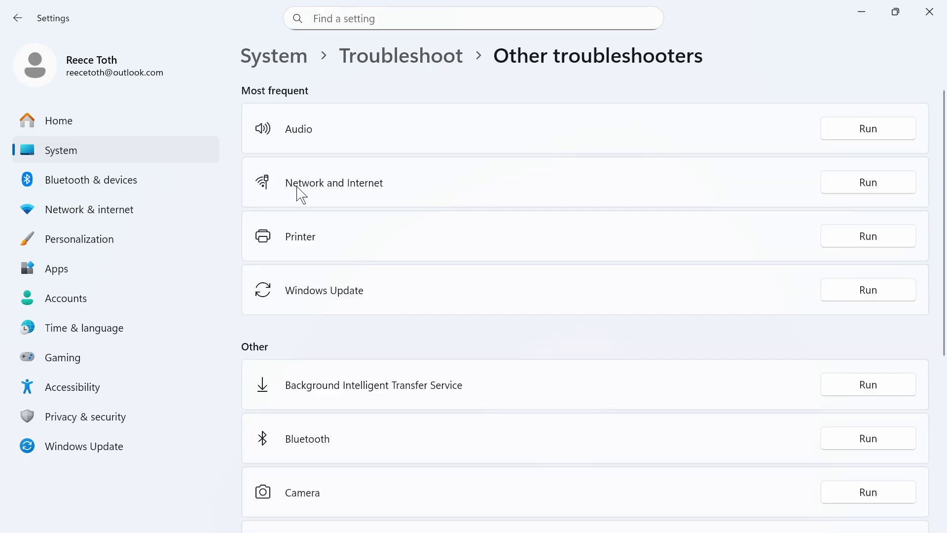
left_click(868, 181)
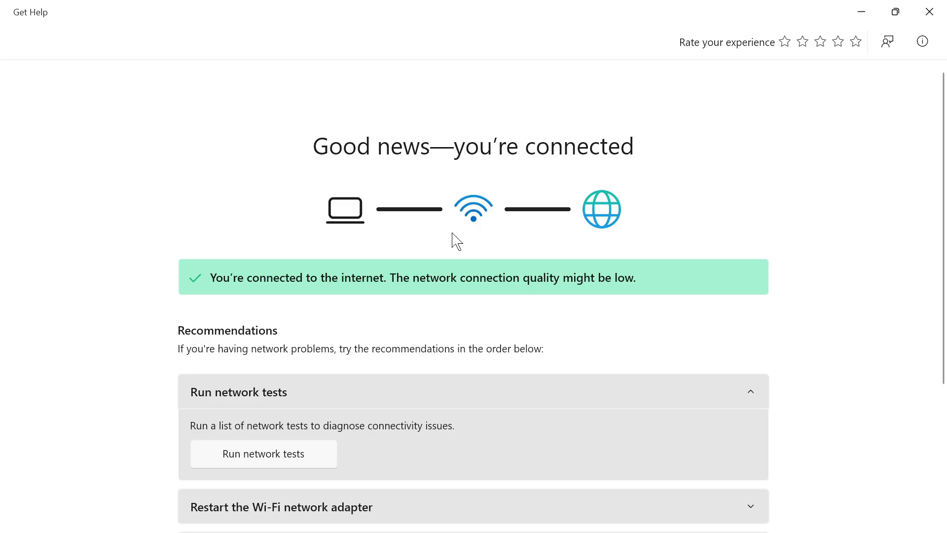
scroll("down", 3)
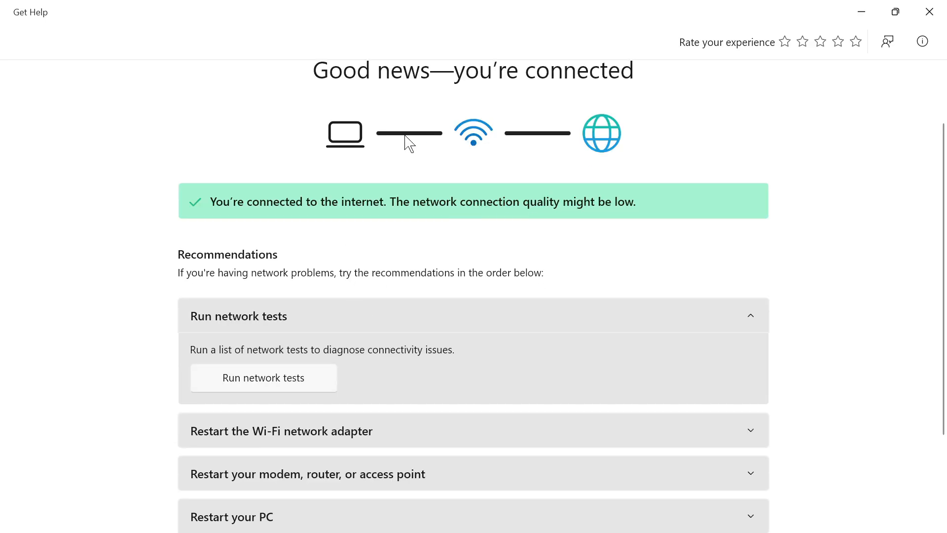
left_click(929, 12)
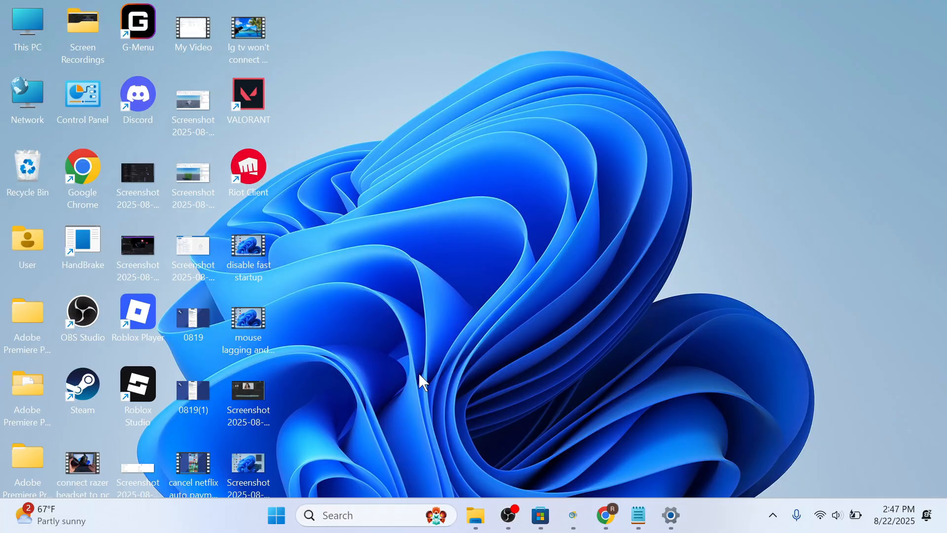
- Search Start for 'control' to bring up Control Panel
left_click(276, 515)
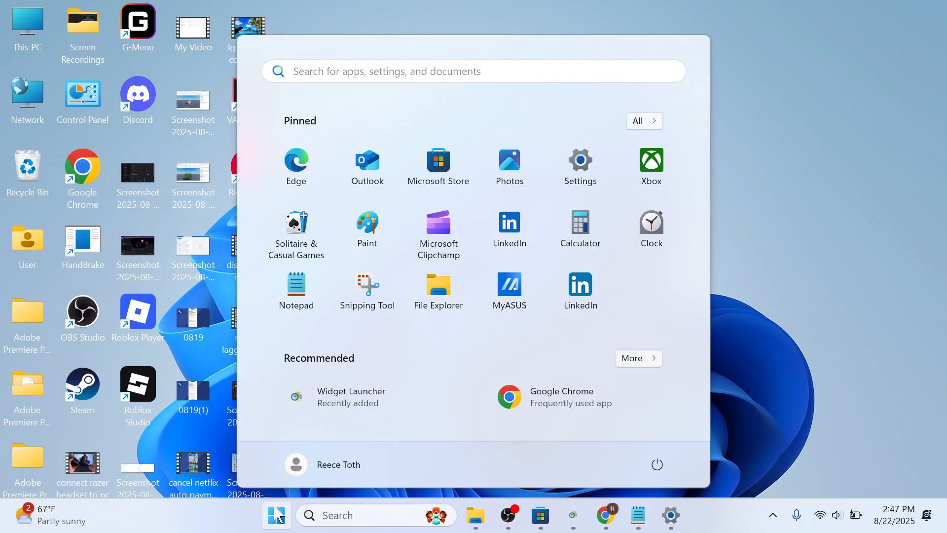
type("control")
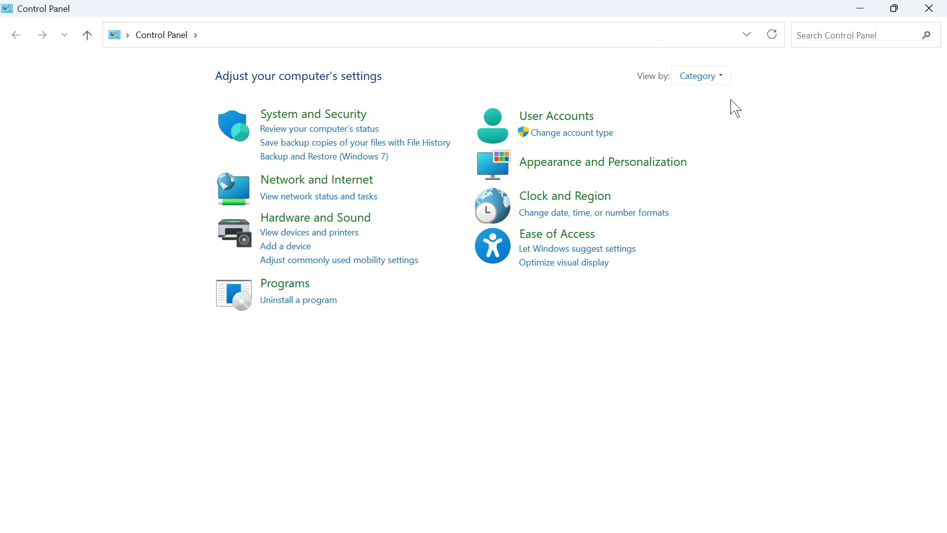
mouse_move(320, 185)
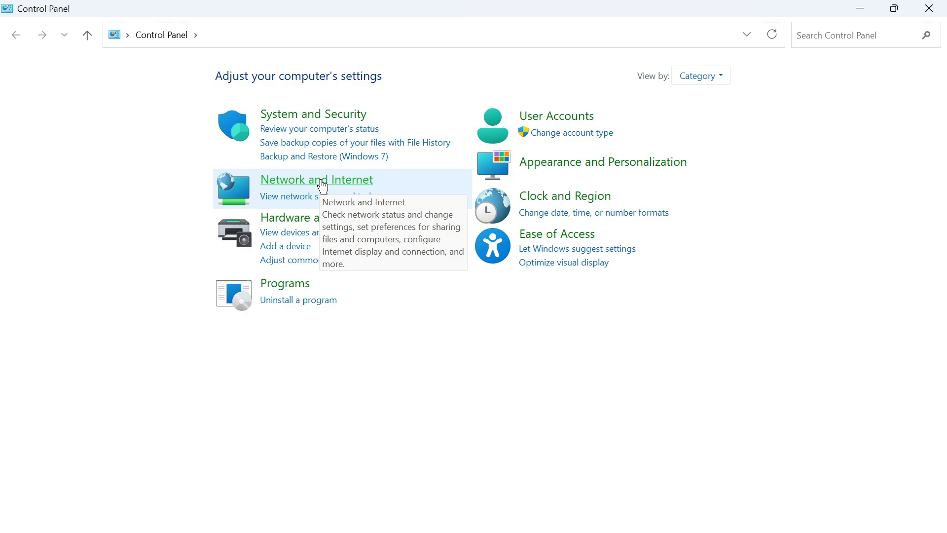
- Go via Network and Sharing Center to the adapter list and inspect the Wi-Fi connection
left_click(316, 179)
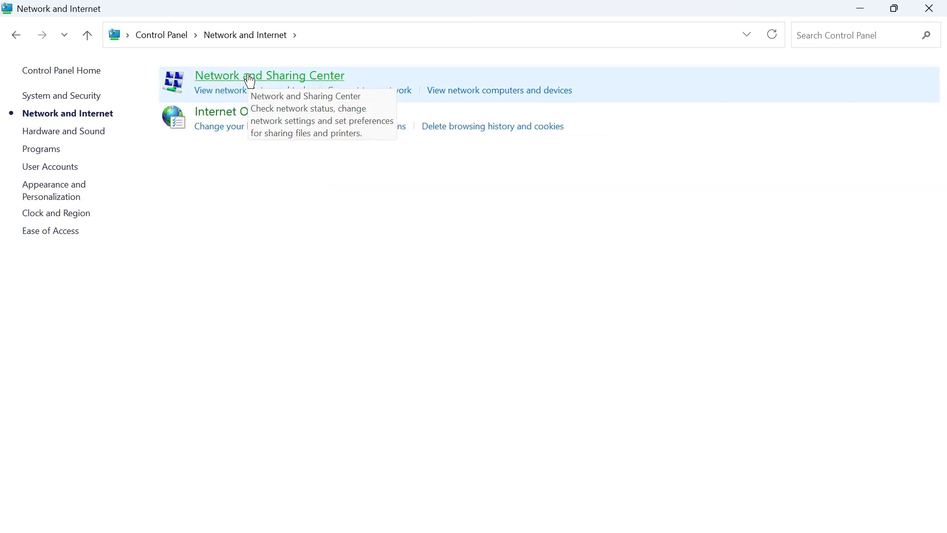
left_click(245, 75)
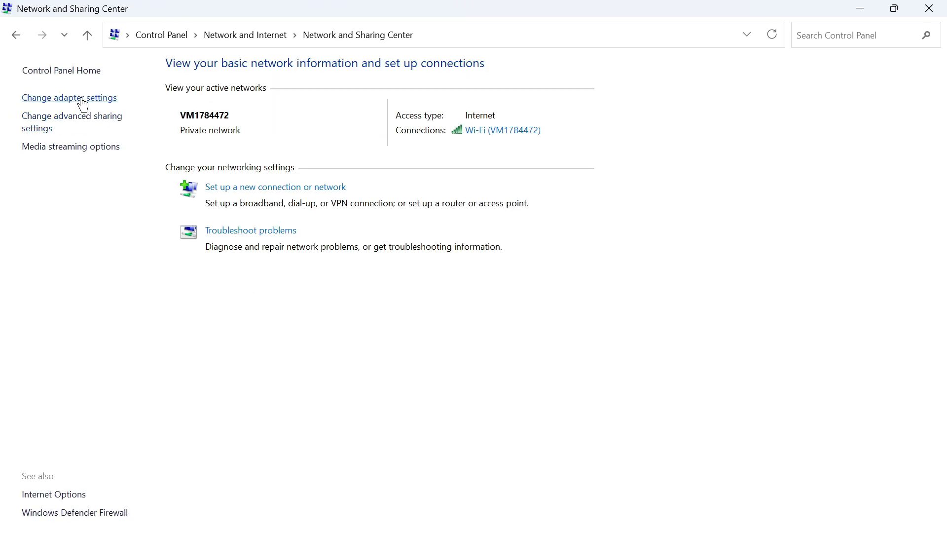
left_click(69, 97)
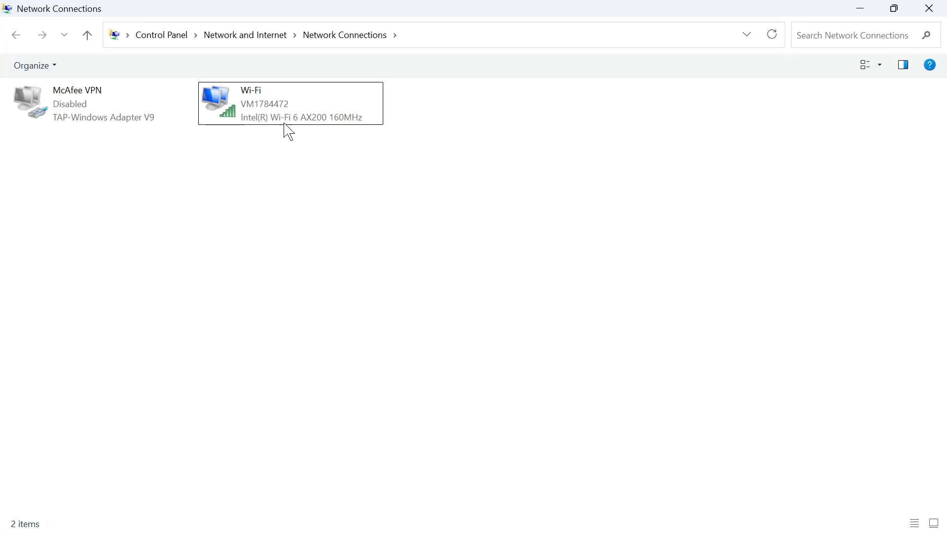
left_click(291, 104)
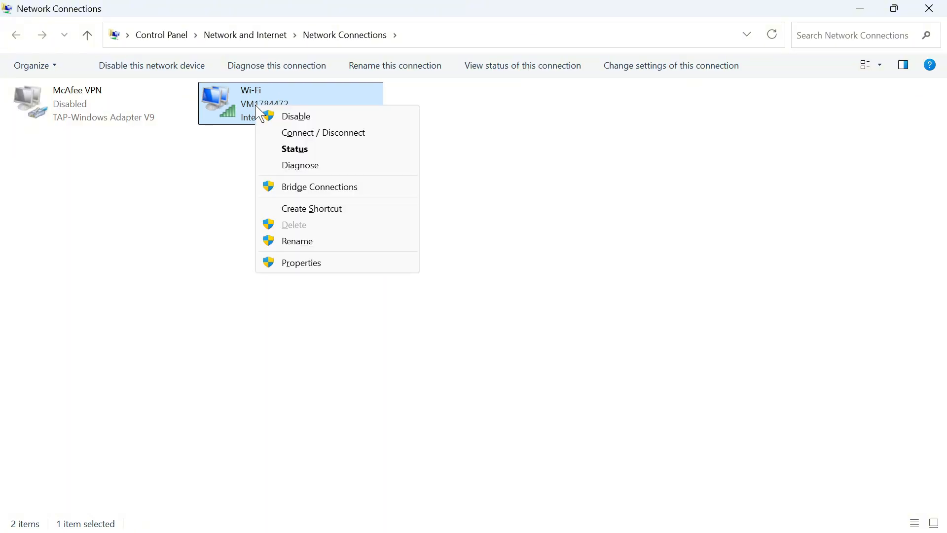
mouse_move(302, 124)
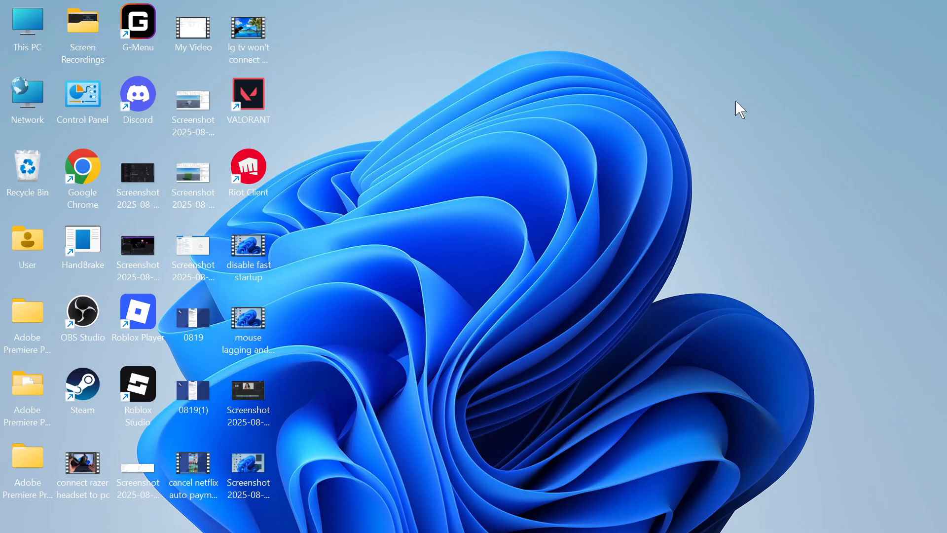
- Search Start for 'settings' and launch the Settings app
type("settings")
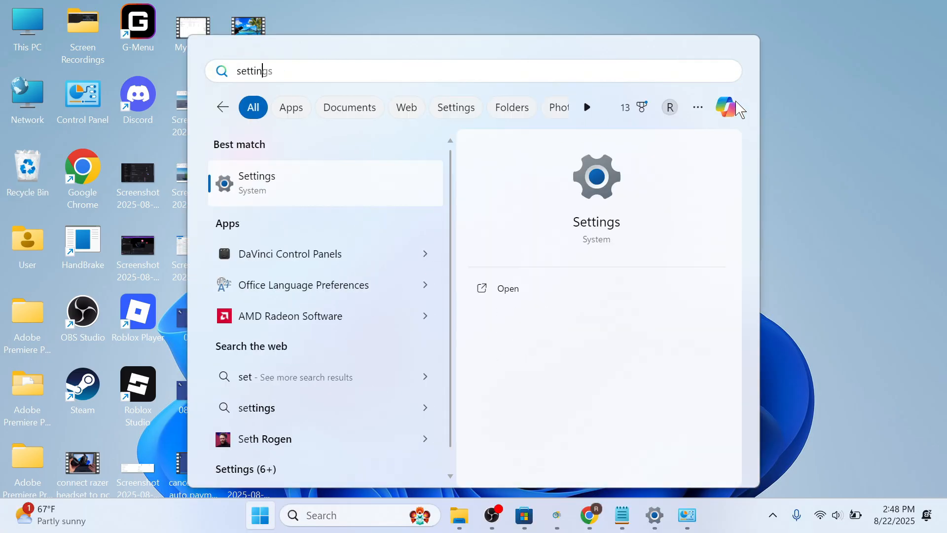
left_click(256, 183)
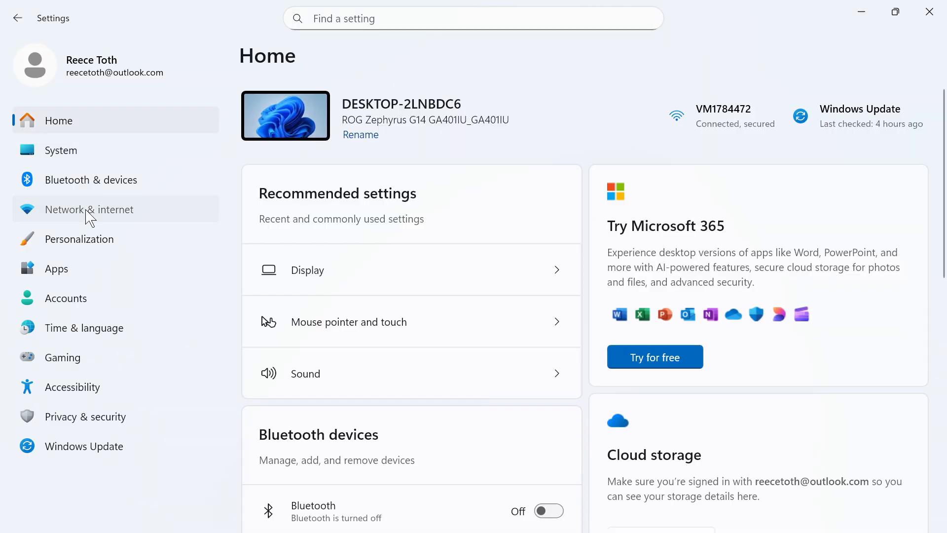
- Check Wi-Fi on and Airplane mode off under Network & internet, then close Settings
left_click(89, 209)
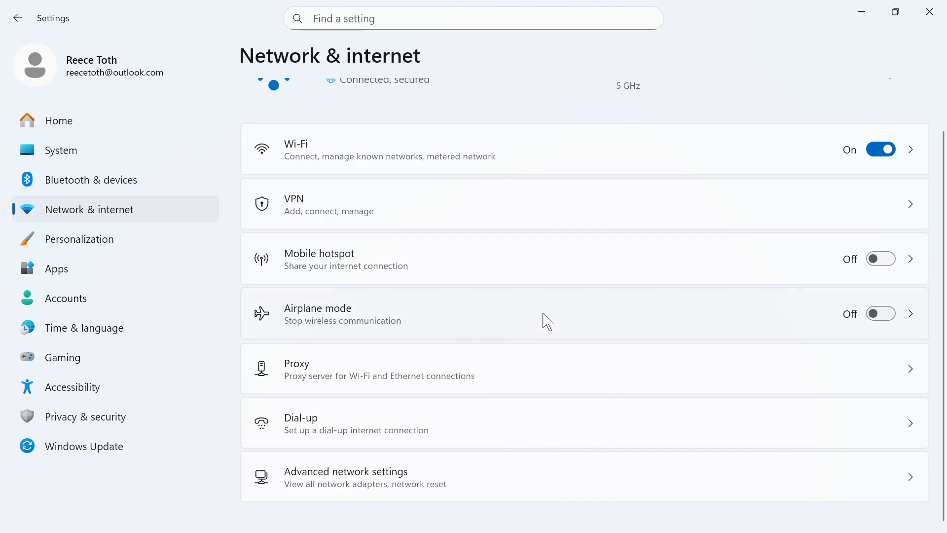
mouse_move(926, 53)
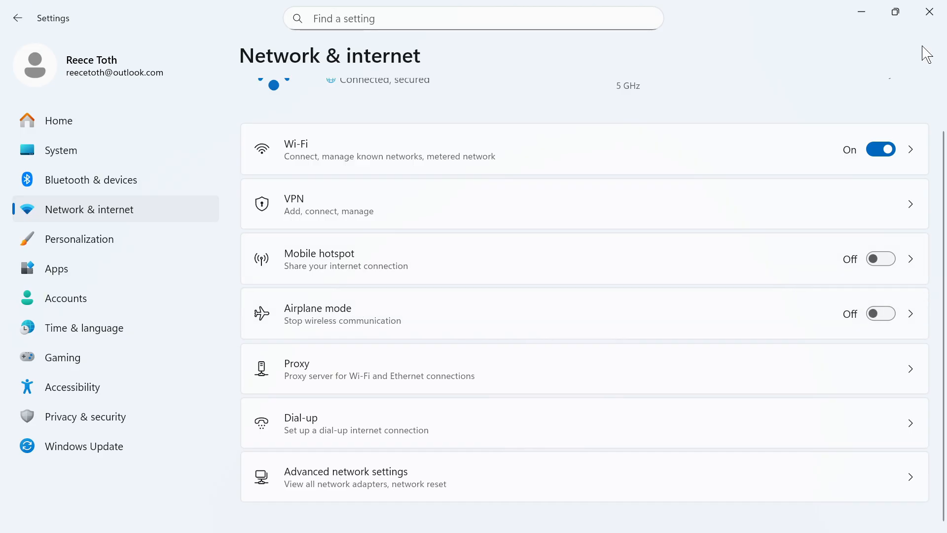
left_click(929, 11)
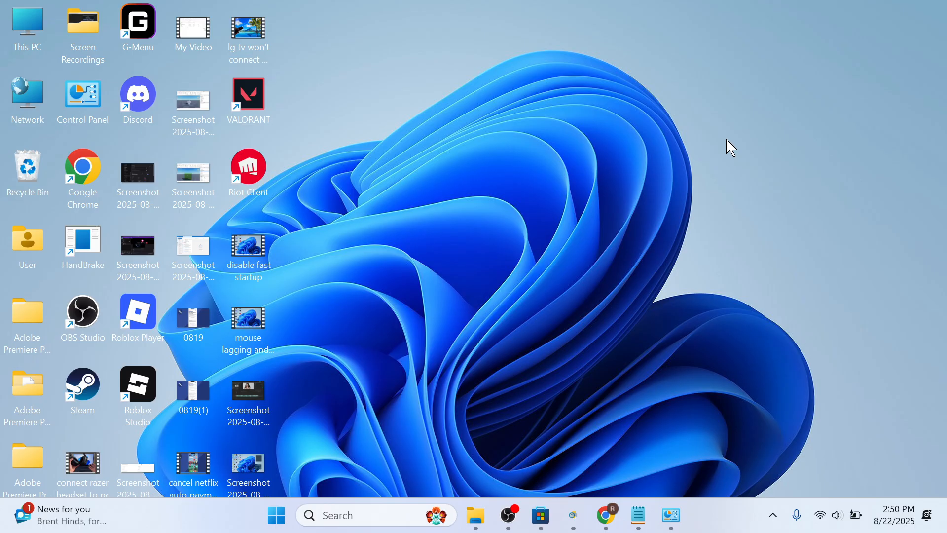
mouse_move(568, 242)
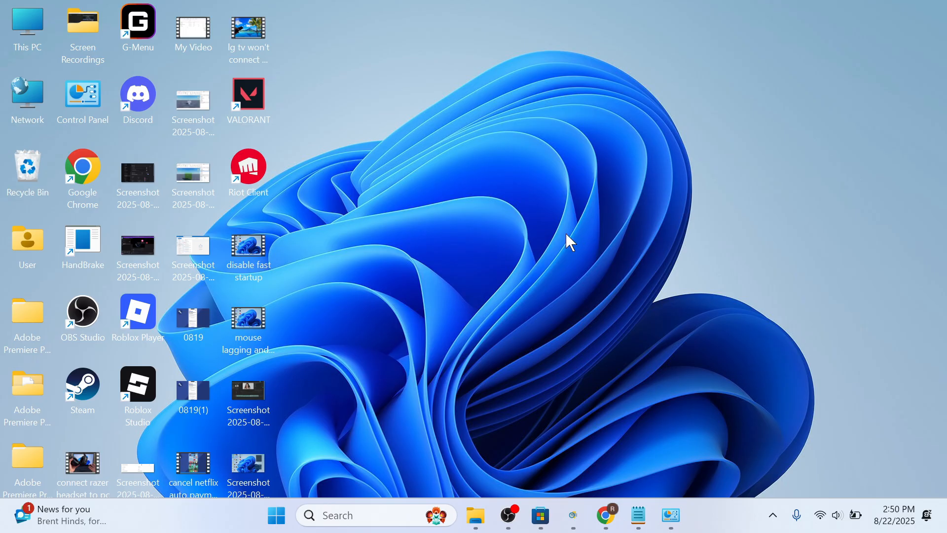